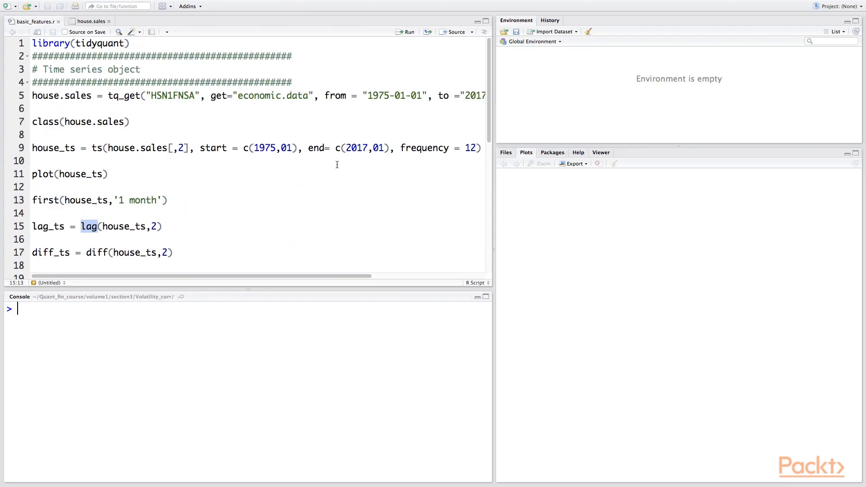
# Run script lines 1–7 to load tidyquant and fetch HSN1FNSA house sales from FRED
pyautogui.click(265, 205)
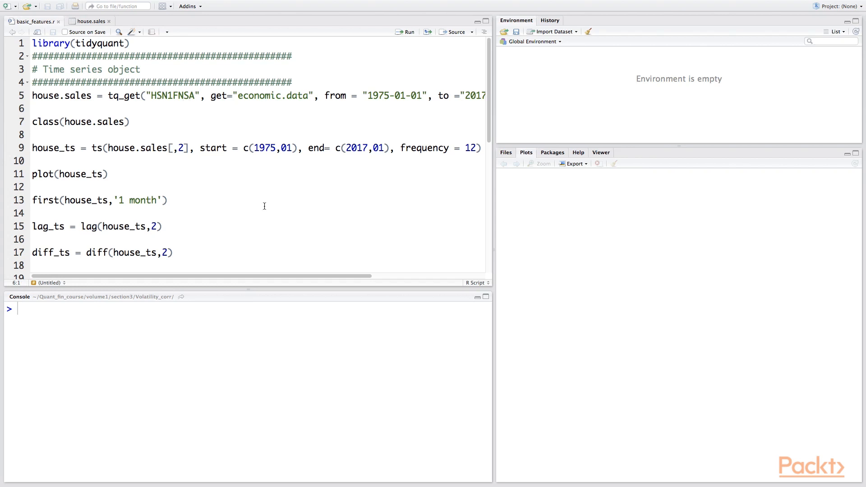
pyautogui.click(33, 43)
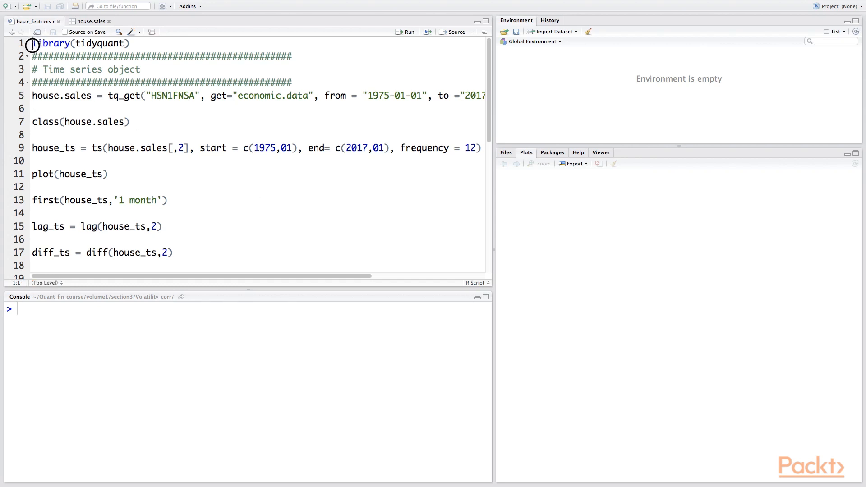
pyautogui.moveTo(33, 44); pyautogui.dragTo(32, 106)
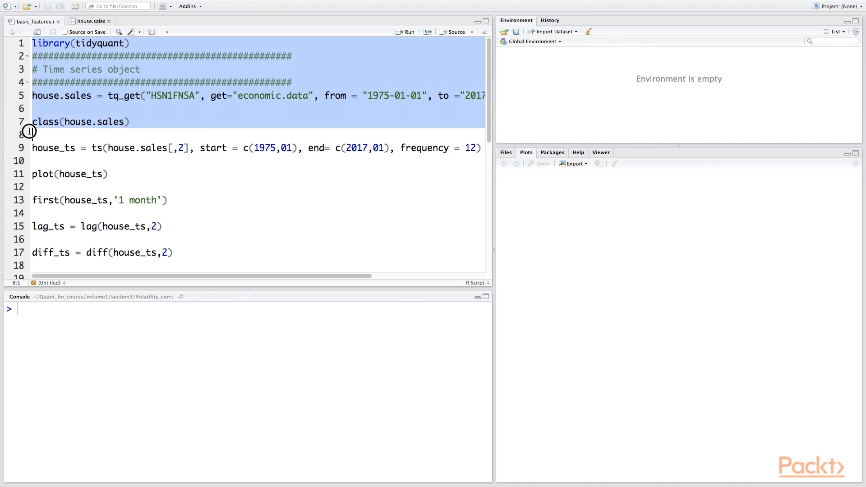
pyautogui.click(407, 32)
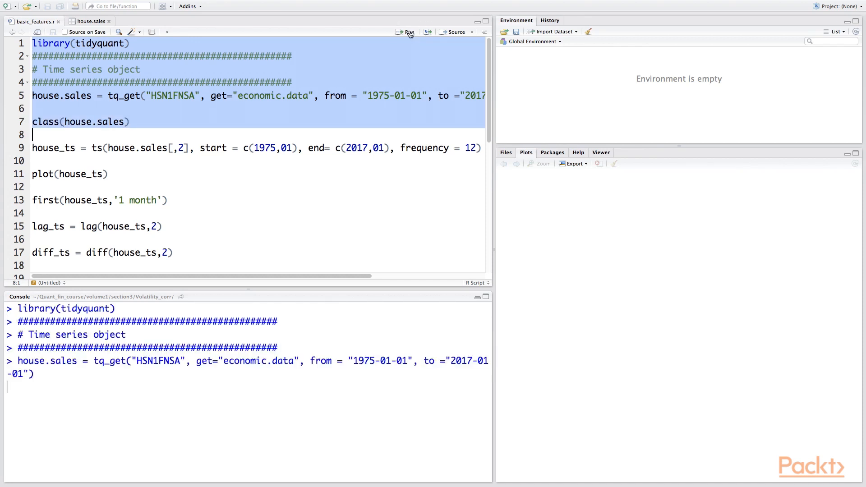
# Run the class() line confirming house.sales is a tbl_df with 505 observations of 2 variables
pyautogui.click(408, 32)
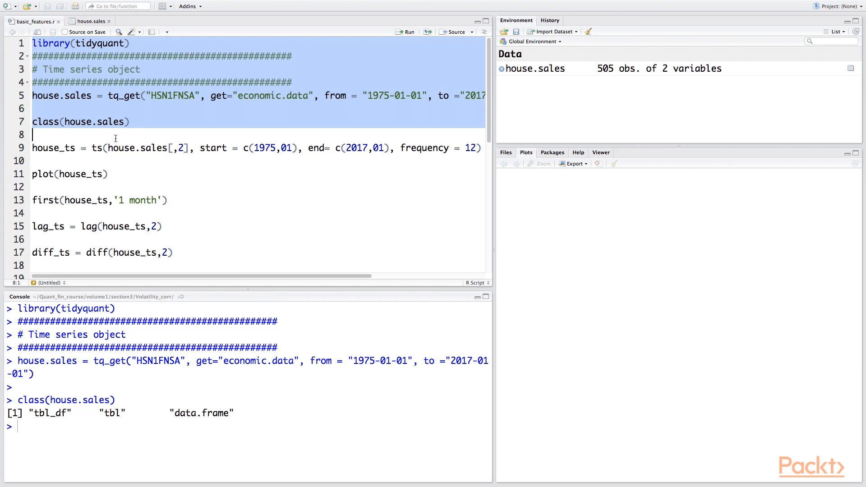
pyautogui.click(102, 148)
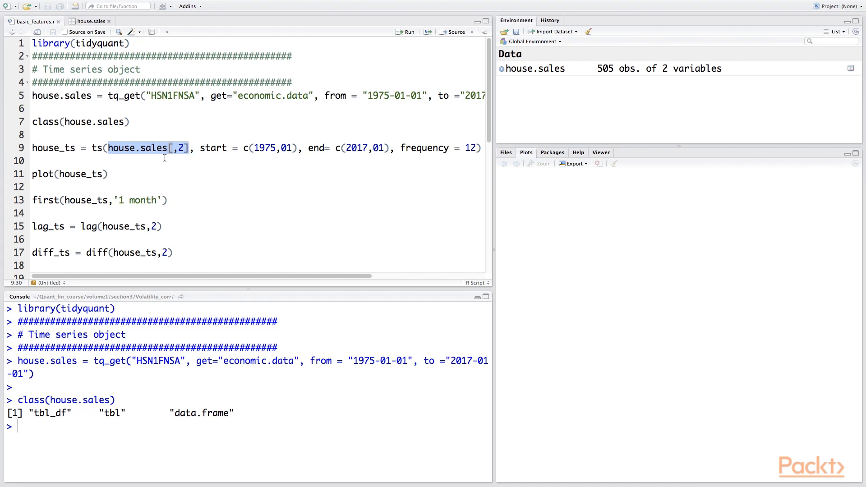
pyautogui.moveTo(101, 169)
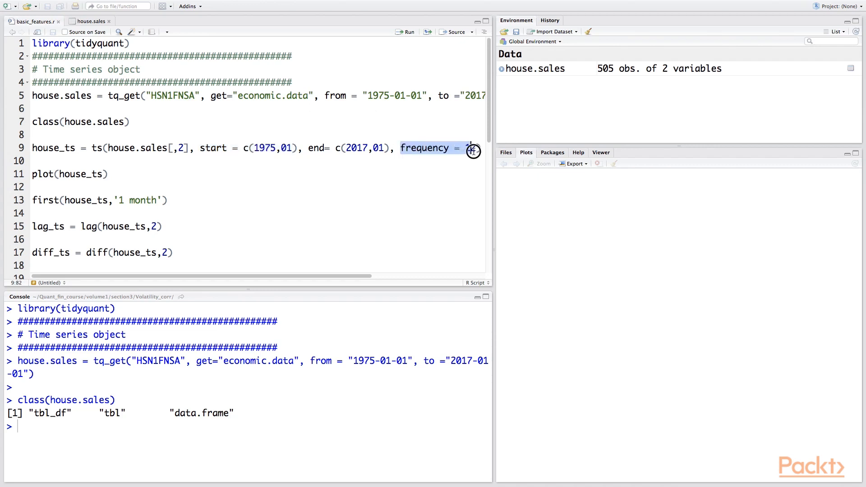
pyautogui.write('12')
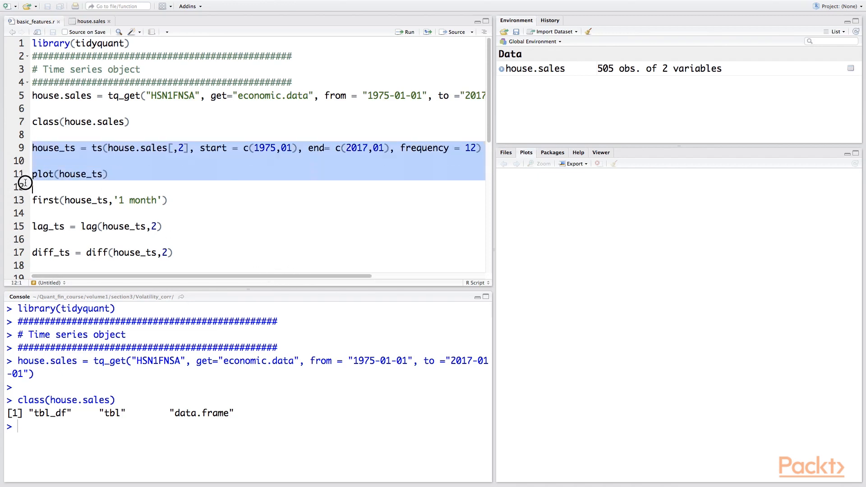
# Run lines 9–11 building and plotting house_ts, then first(house_ts,'1 month') returning 29
pyautogui.click(407, 31)
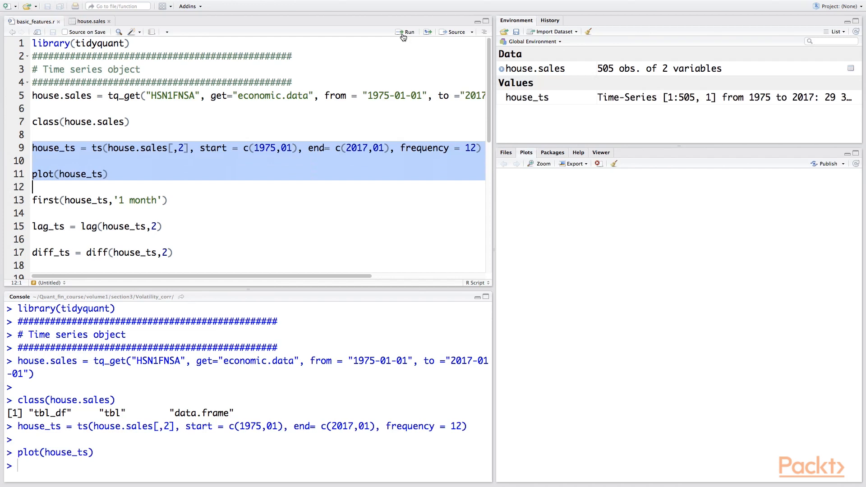
pyautogui.click(408, 32)
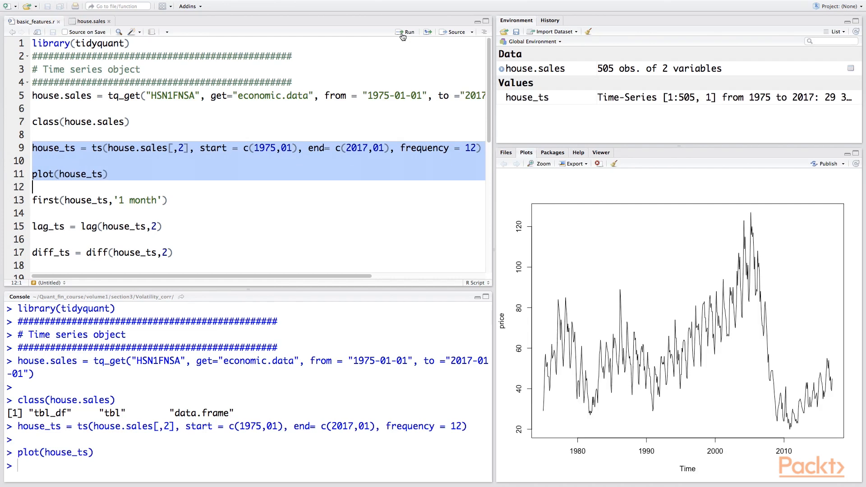
pyautogui.moveTo(322, 459)
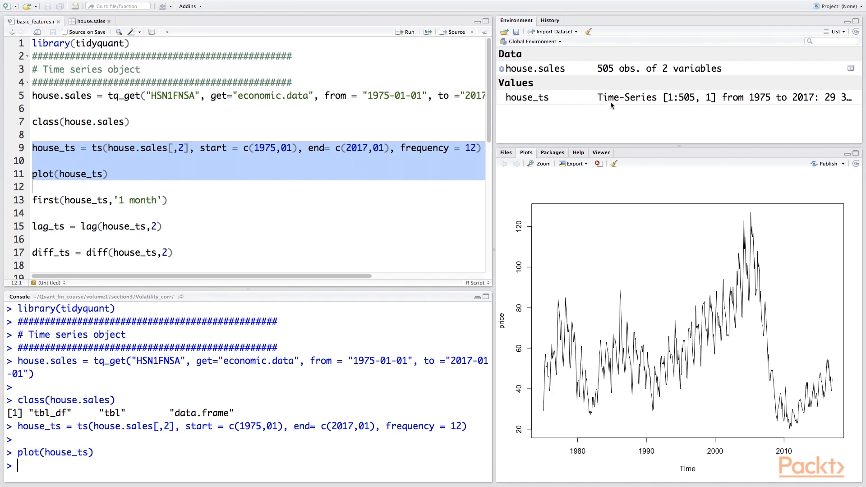
pyautogui.moveTo(617, 92)
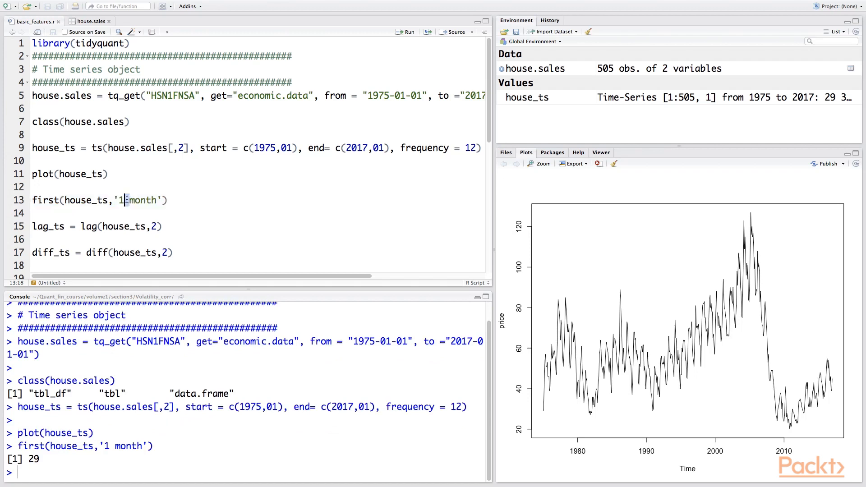
# Change line 13's first() window to '10 month' and run it, still returning 29
pyautogui.write('0')
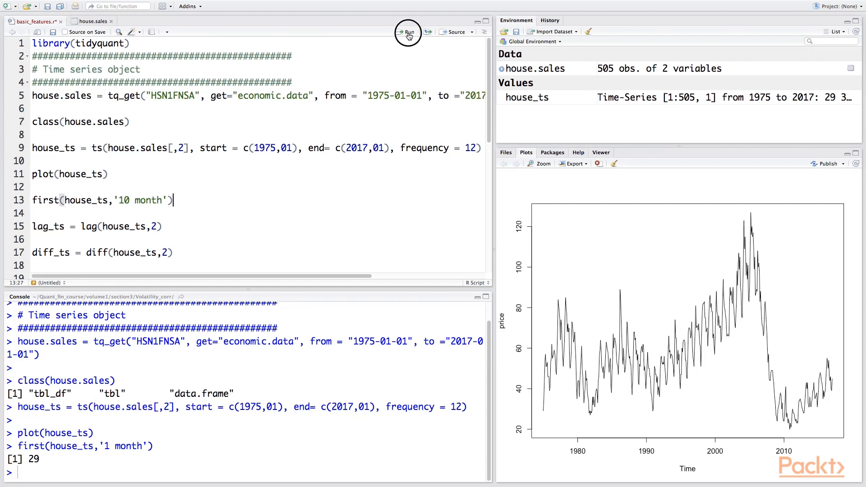
pyautogui.click(408, 33)
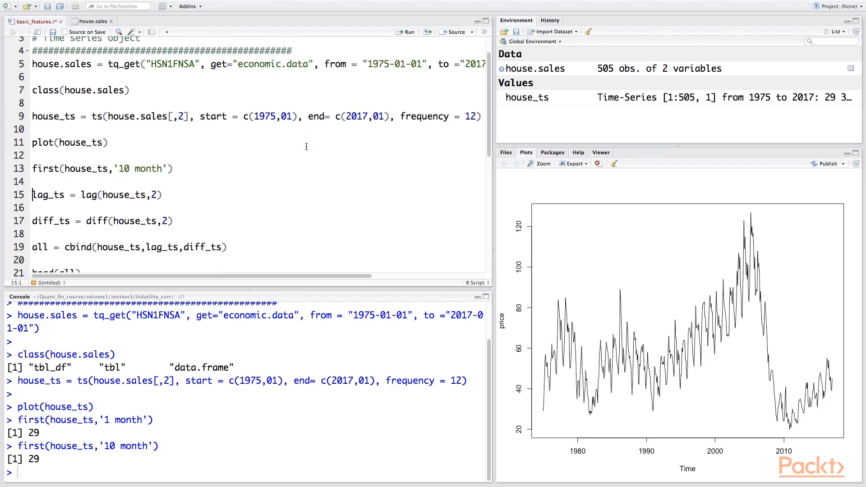
pyautogui.moveTo(310, 137)
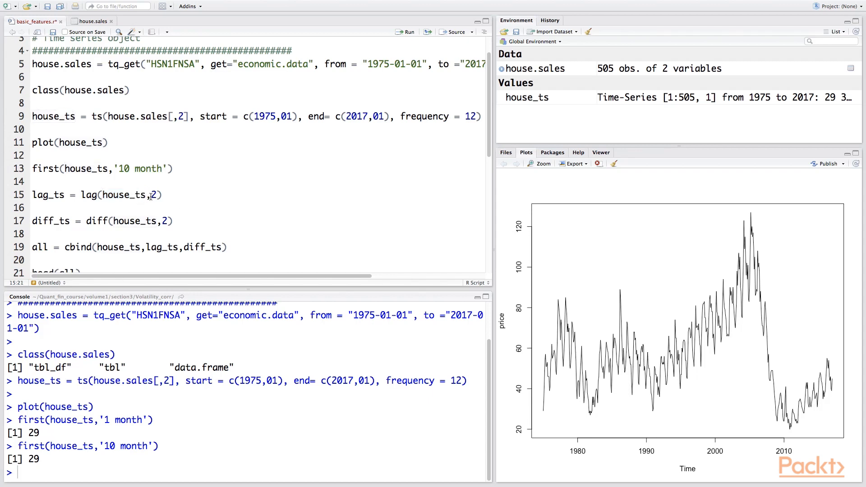
pyautogui.doubleClick(155, 195)
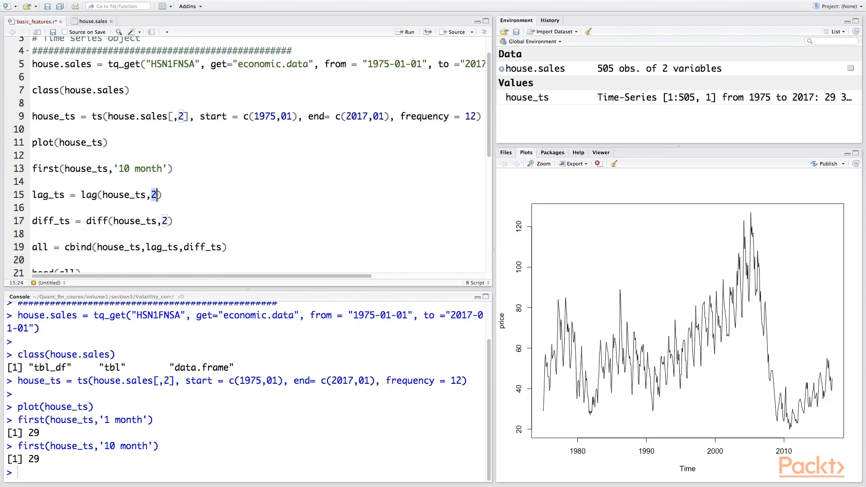
pyautogui.click(88, 226)
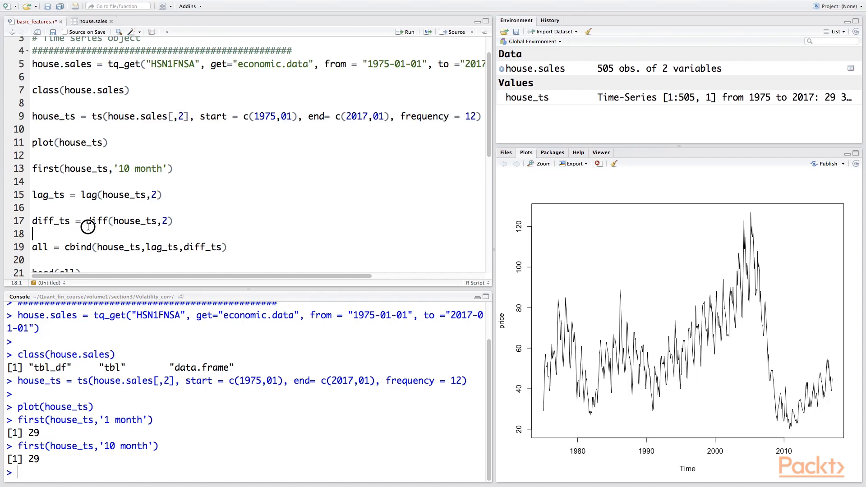
pyautogui.doubleClick(97, 221)
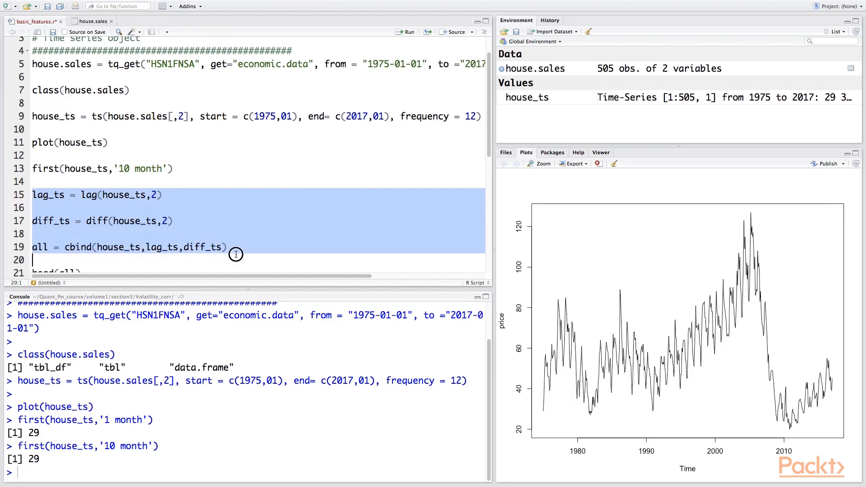
# Run lines 15–19 creating lag_ts, diff_ts and all, then head(all) showing NA gaps
pyautogui.click(407, 31)
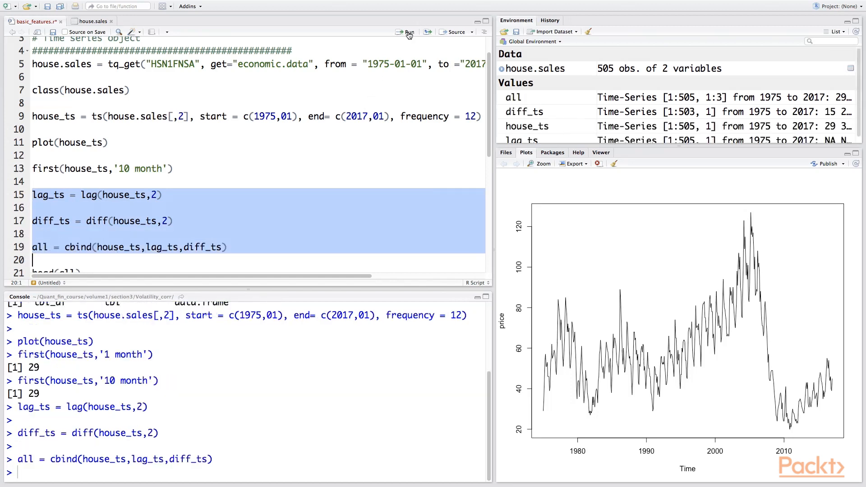
pyautogui.click(301, 193)
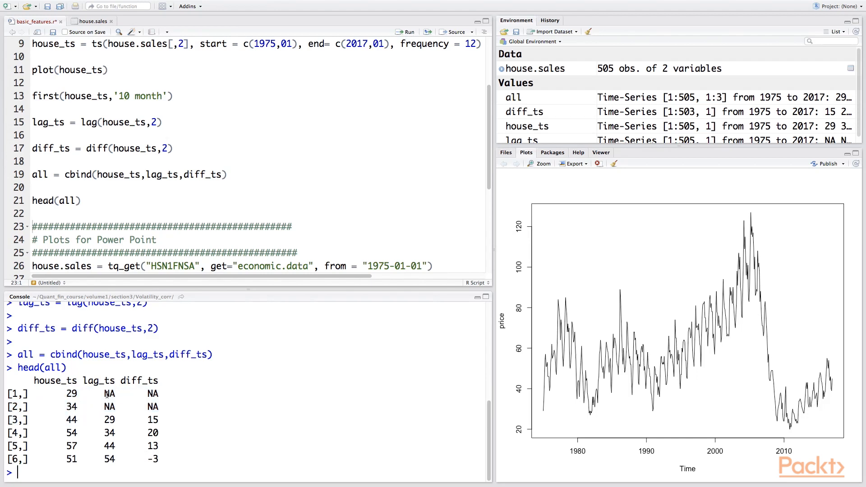
pyautogui.doubleClick(109, 407)
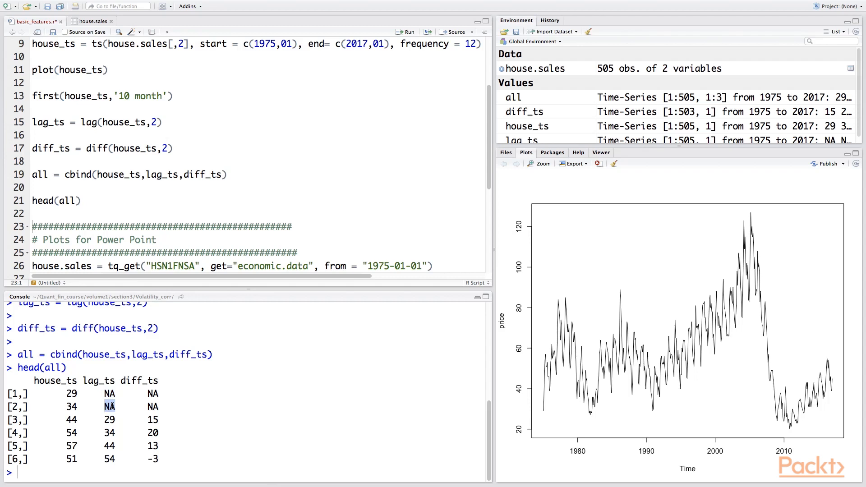